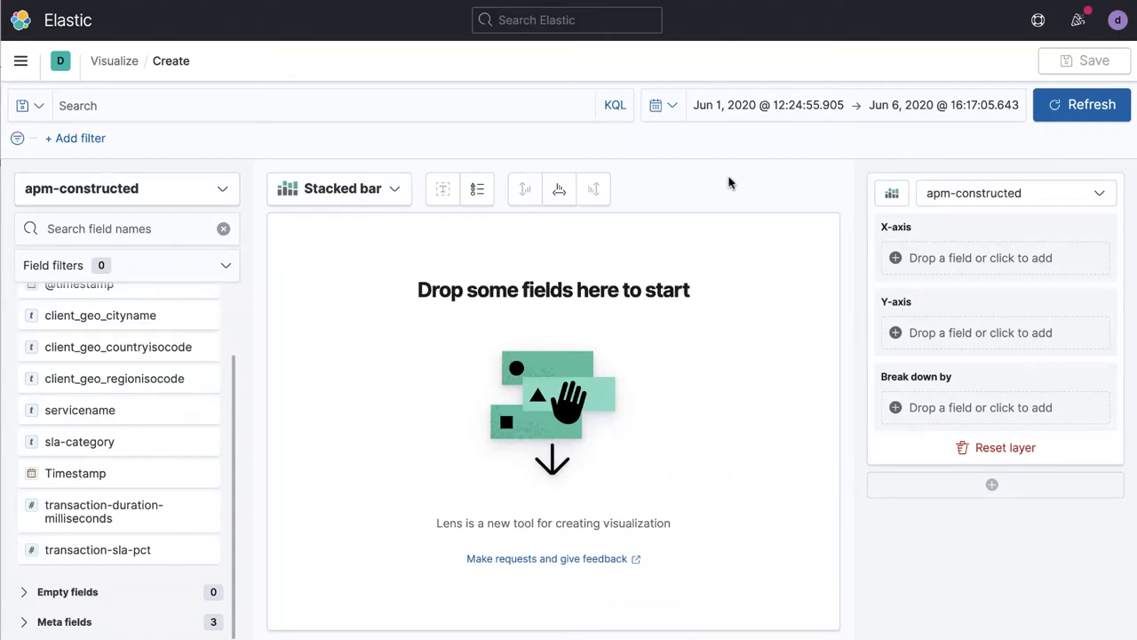
pyautogui.moveTo(324, 146)
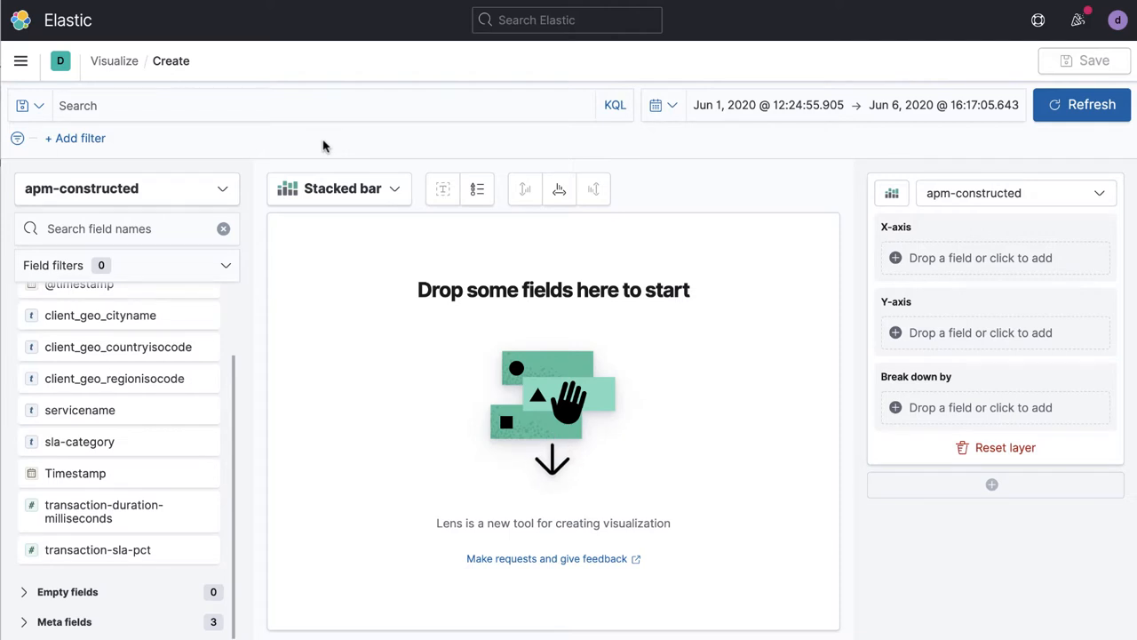
pyautogui.moveTo(253, 255)
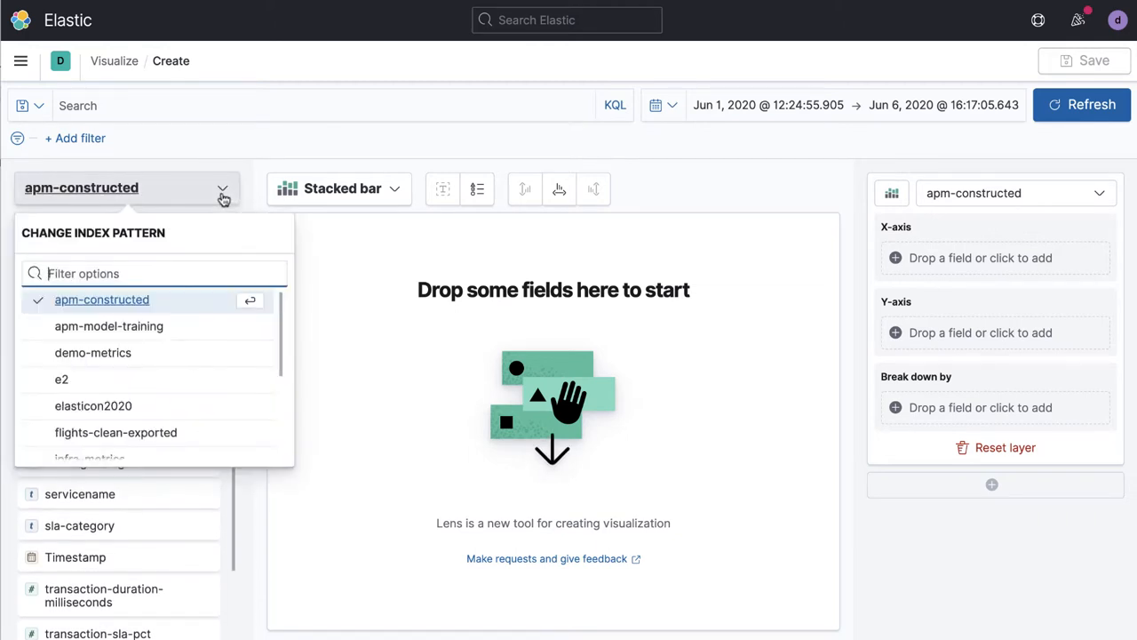
# Step: From apm-constructed, chart average transaction-sla-pct over Timestamp broken down by servicename
pyautogui.click(102, 299)
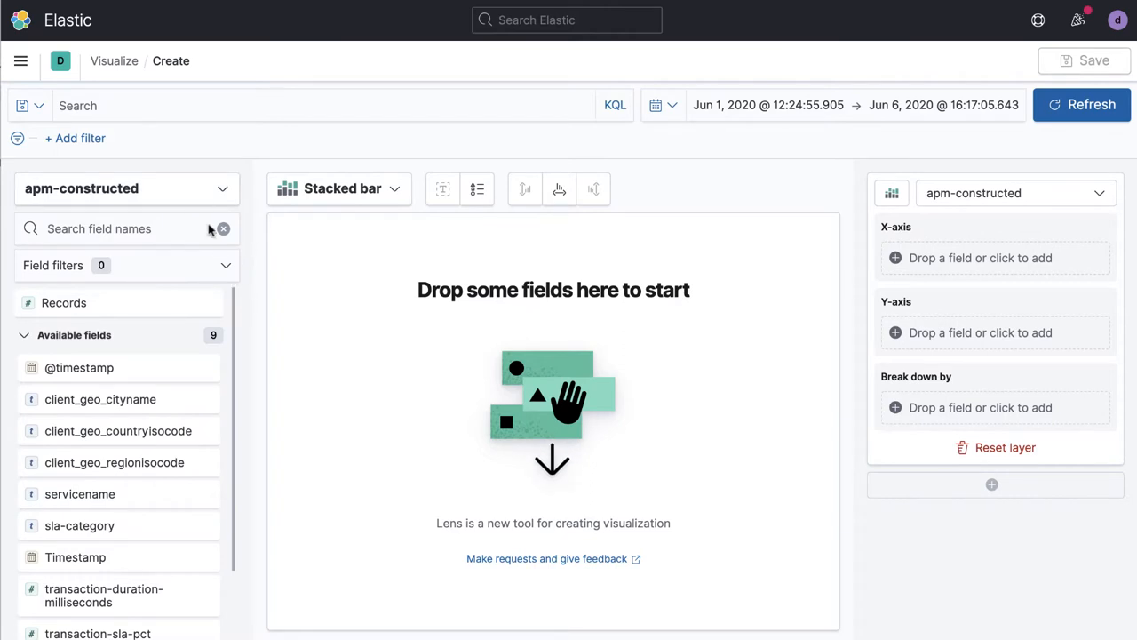
pyautogui.moveTo(234, 313)
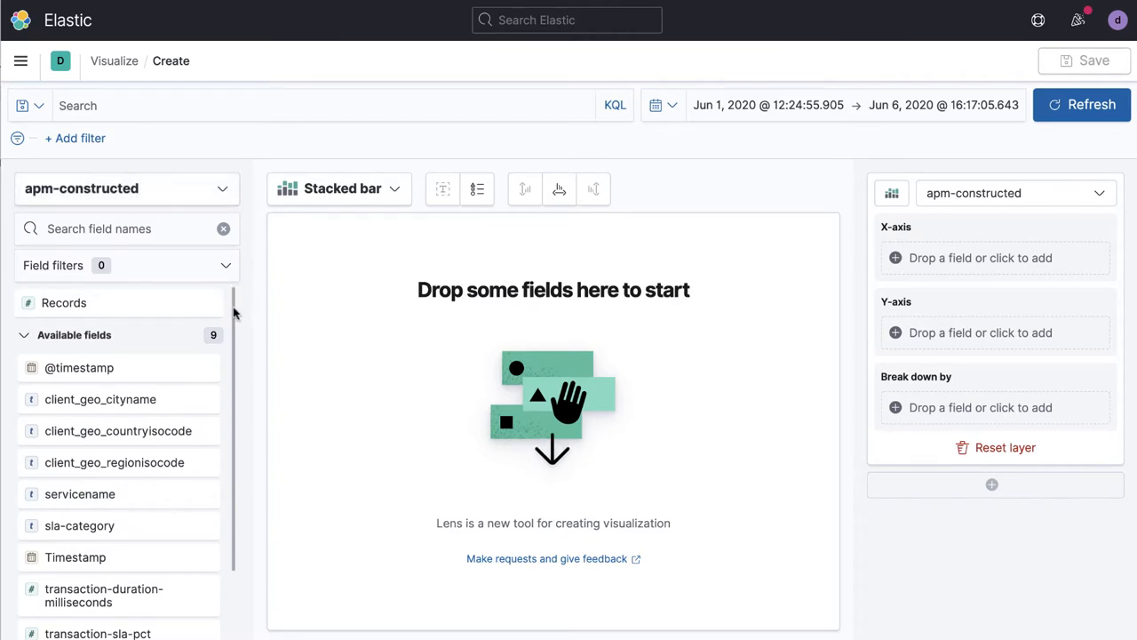
pyautogui.scroll(-3)
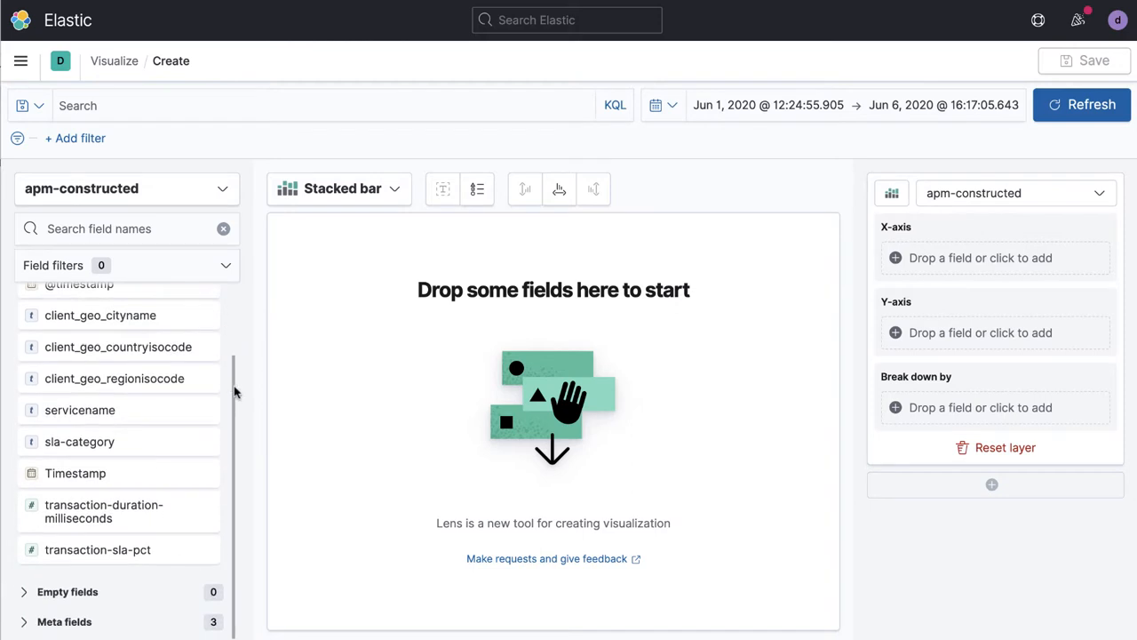
pyautogui.moveTo(85, 554)
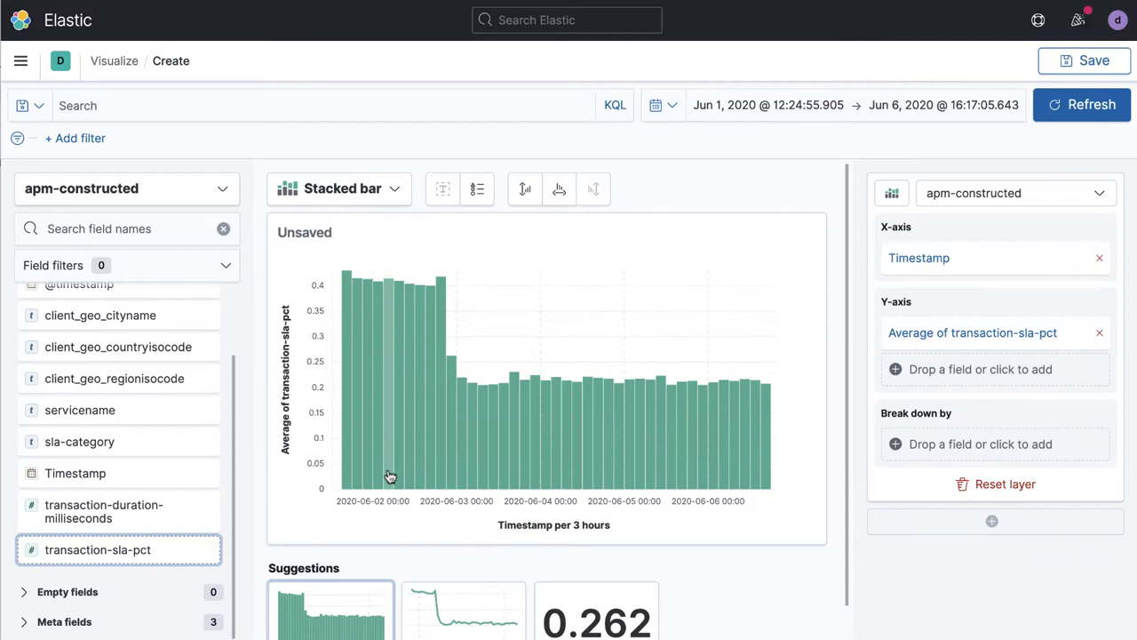
pyautogui.moveTo(329, 288)
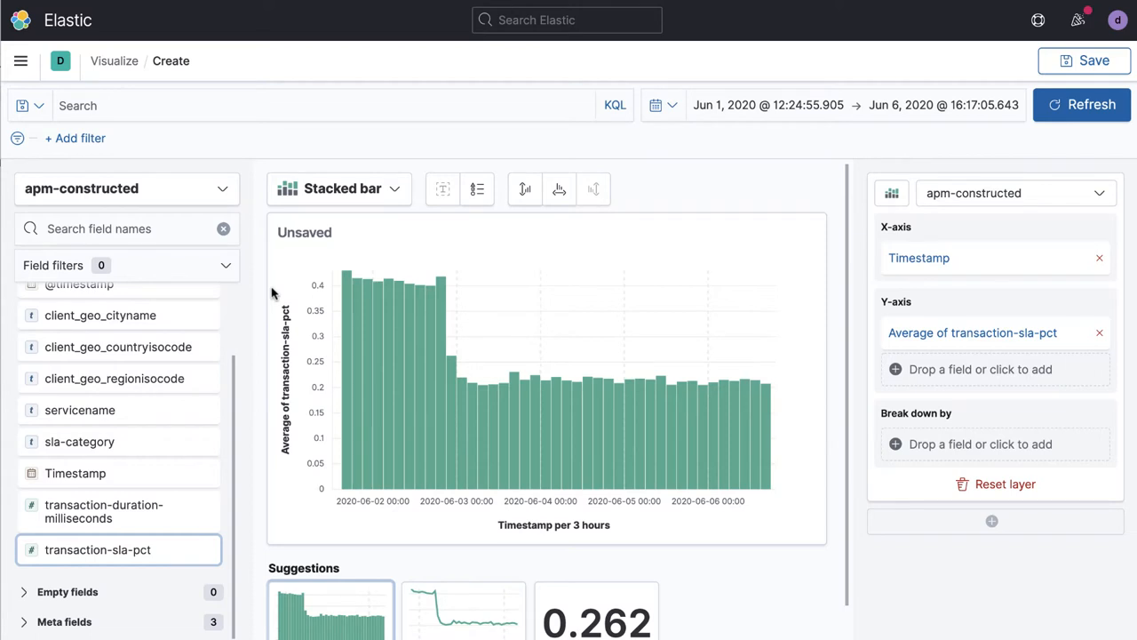
pyautogui.moveTo(167, 402)
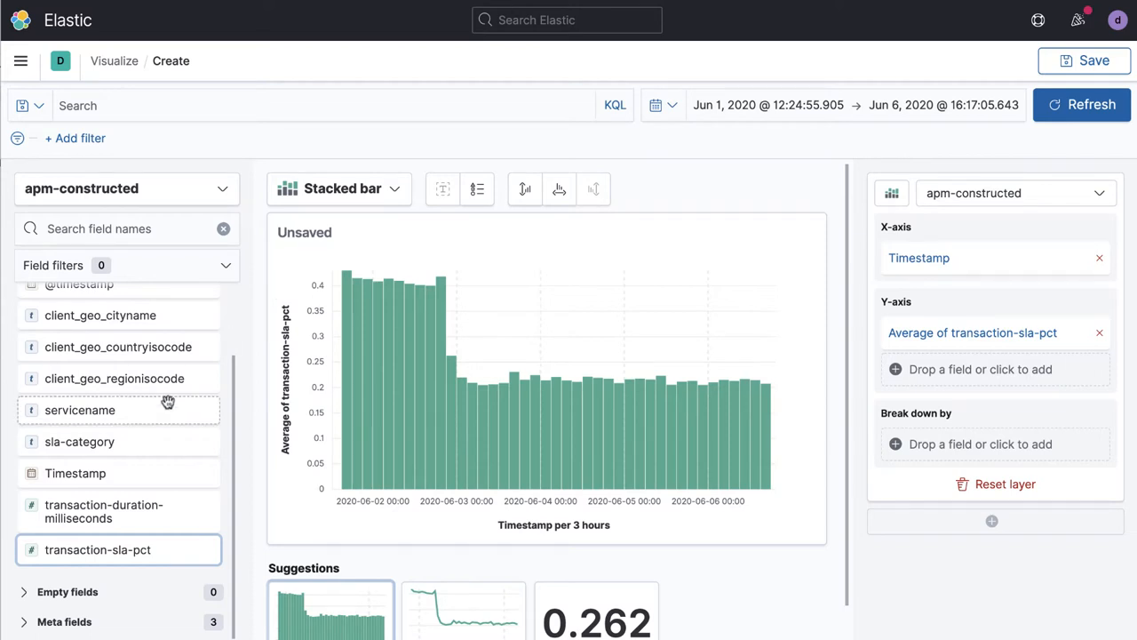
pyautogui.moveTo(78, 408); pyautogui.dragTo(547, 399)
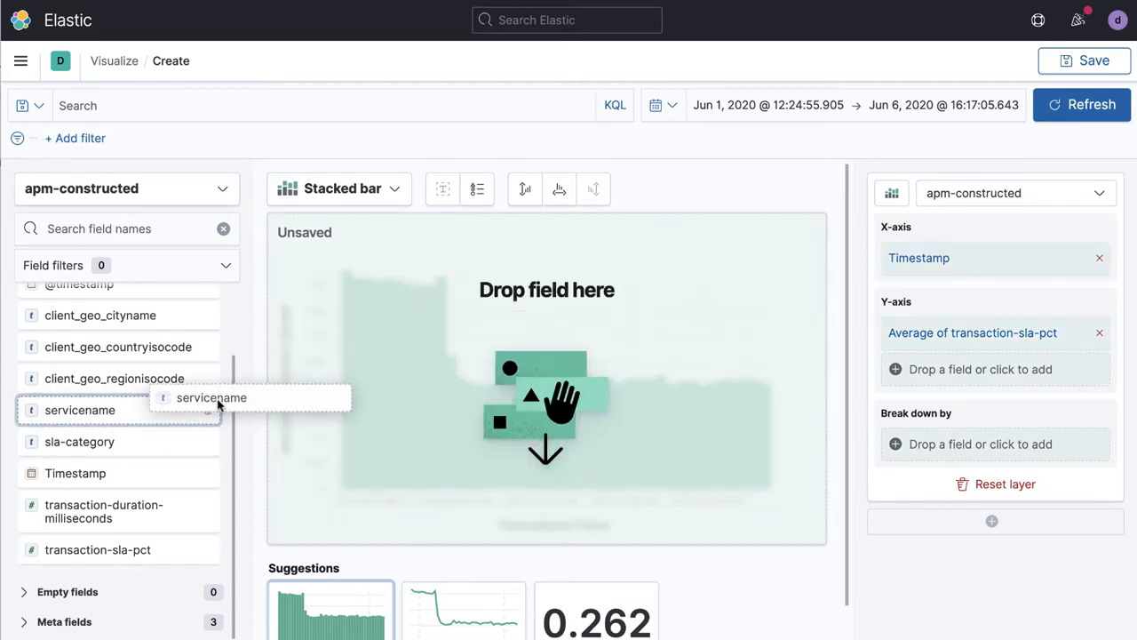
pyautogui.moveTo(80, 408); pyautogui.dragTo(981, 444)
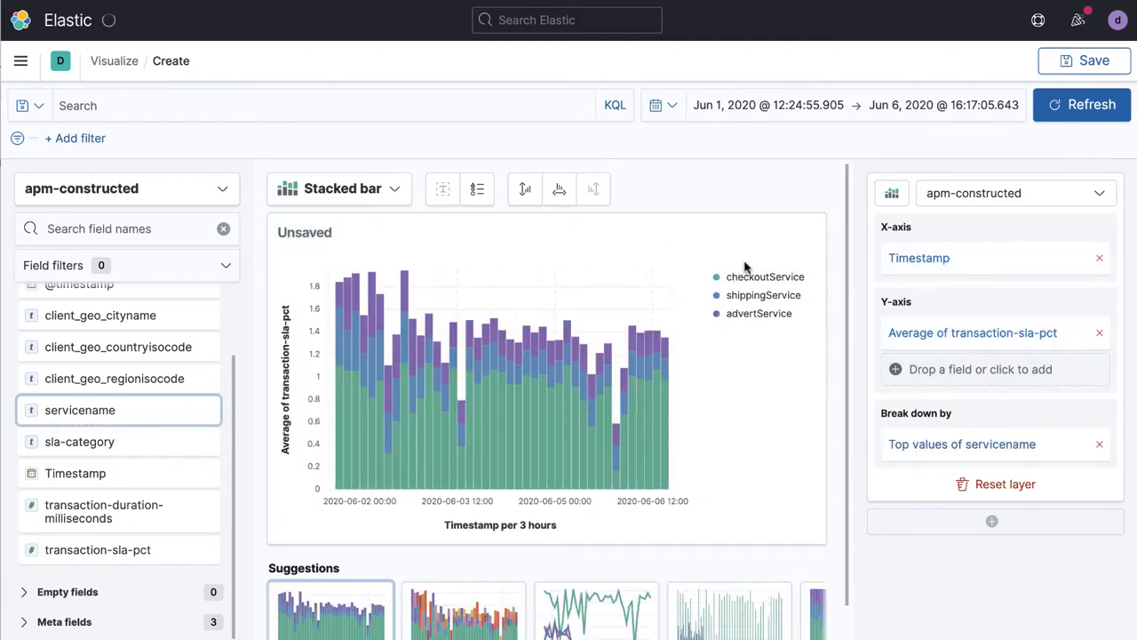
# Step: Switch to a Line chart and format the SLA average values as Percent
pyautogui.click(339, 188)
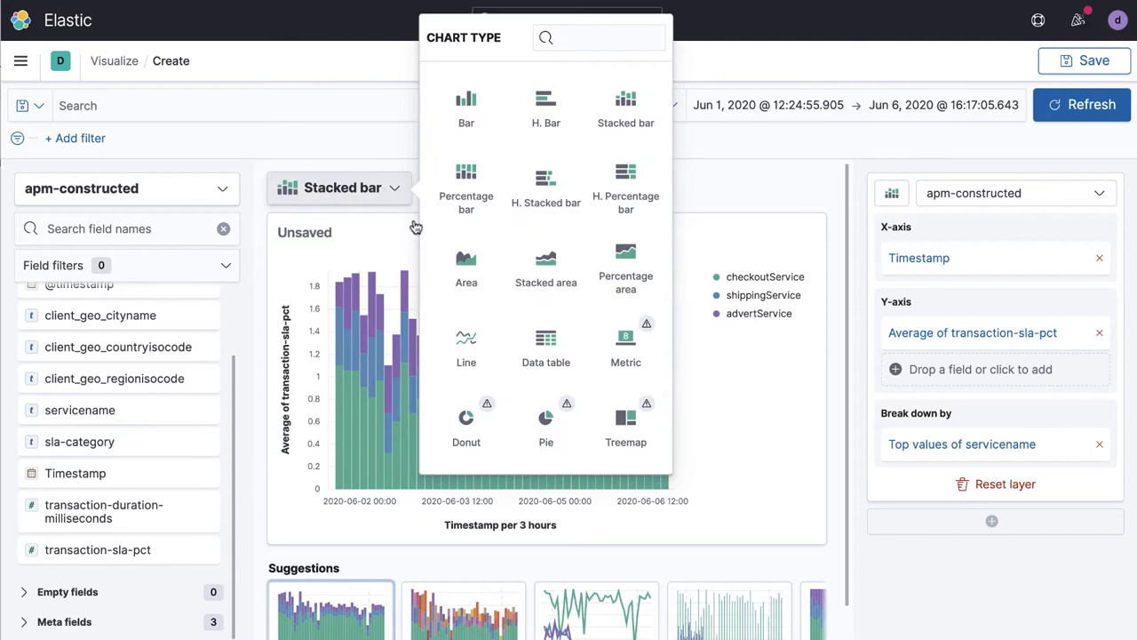
pyautogui.click(465, 343)
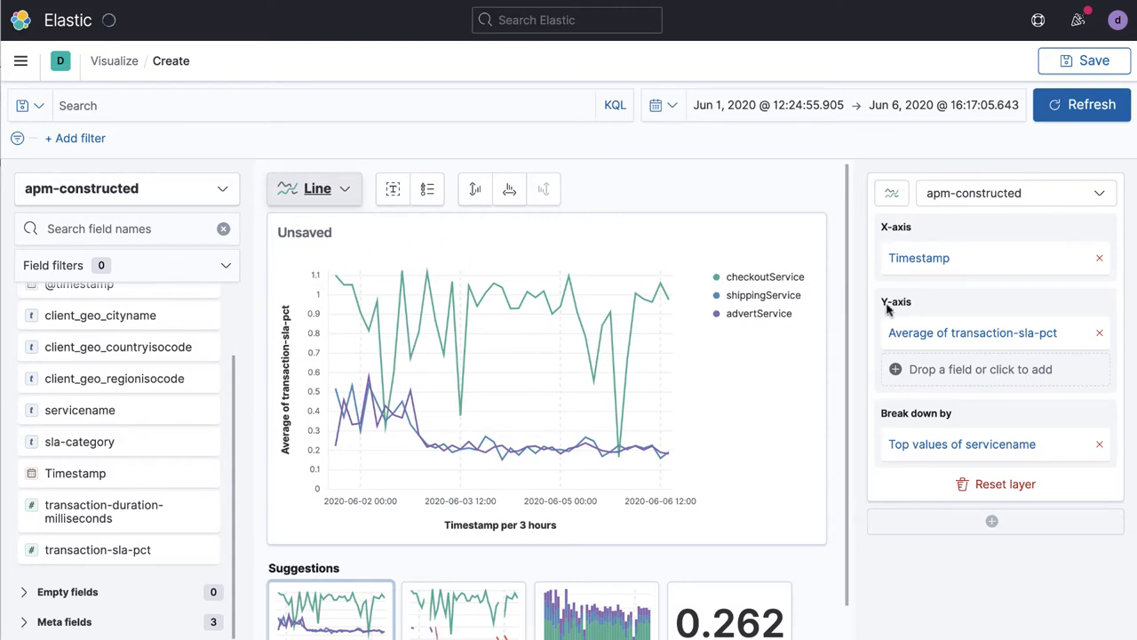
pyautogui.click(995, 332)
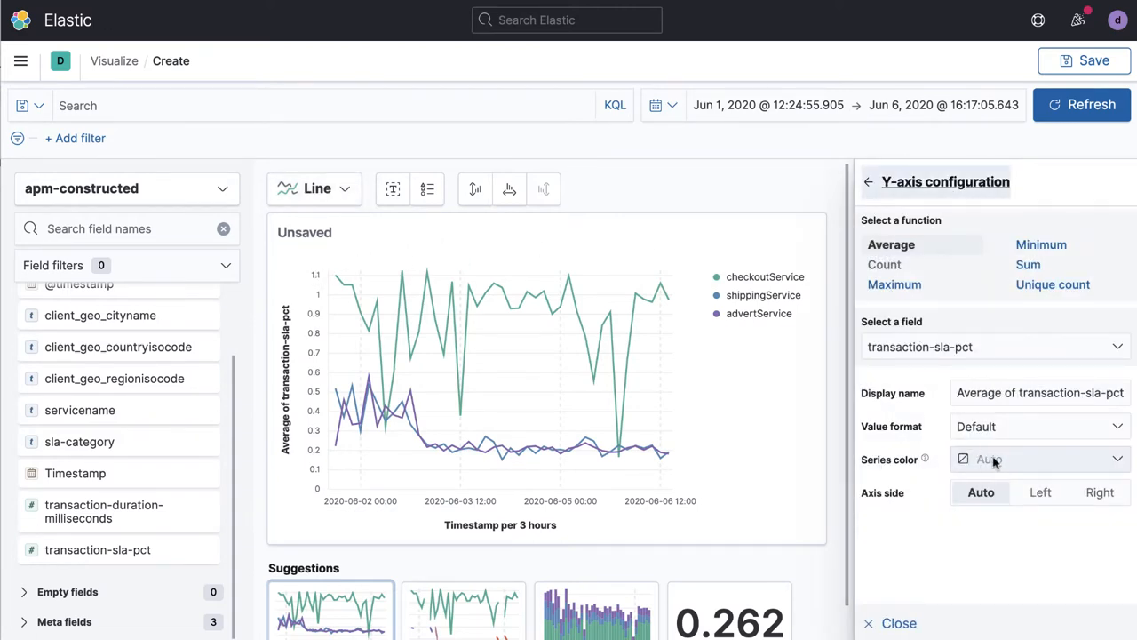
pyautogui.click(1038, 426)
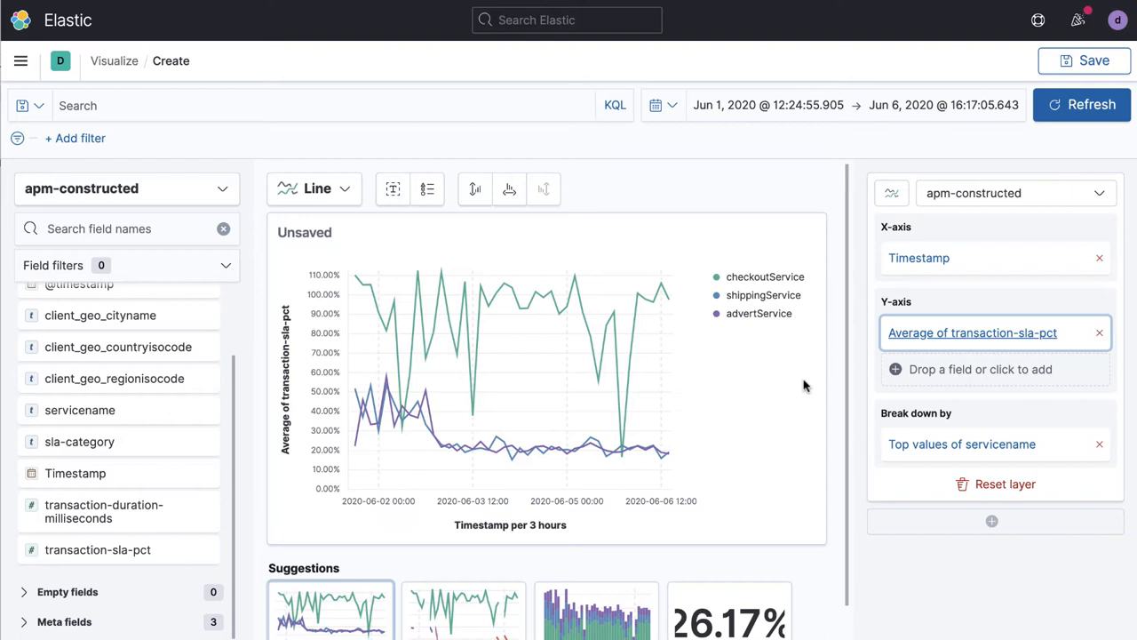
pyautogui.moveTo(366, 281)
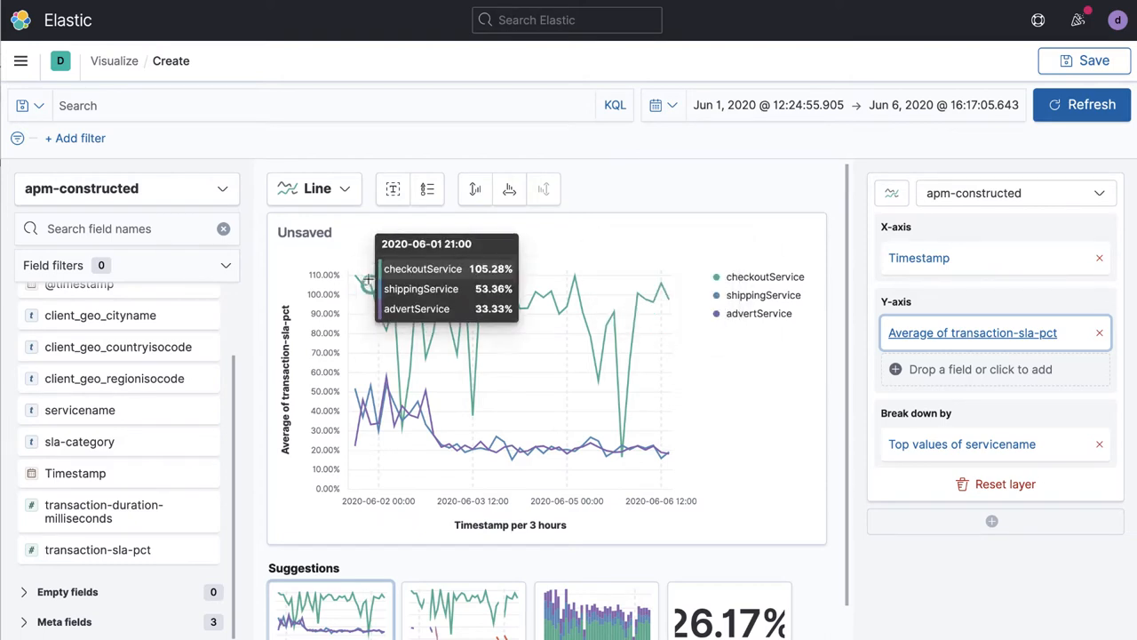
pyautogui.moveTo(906, 440)
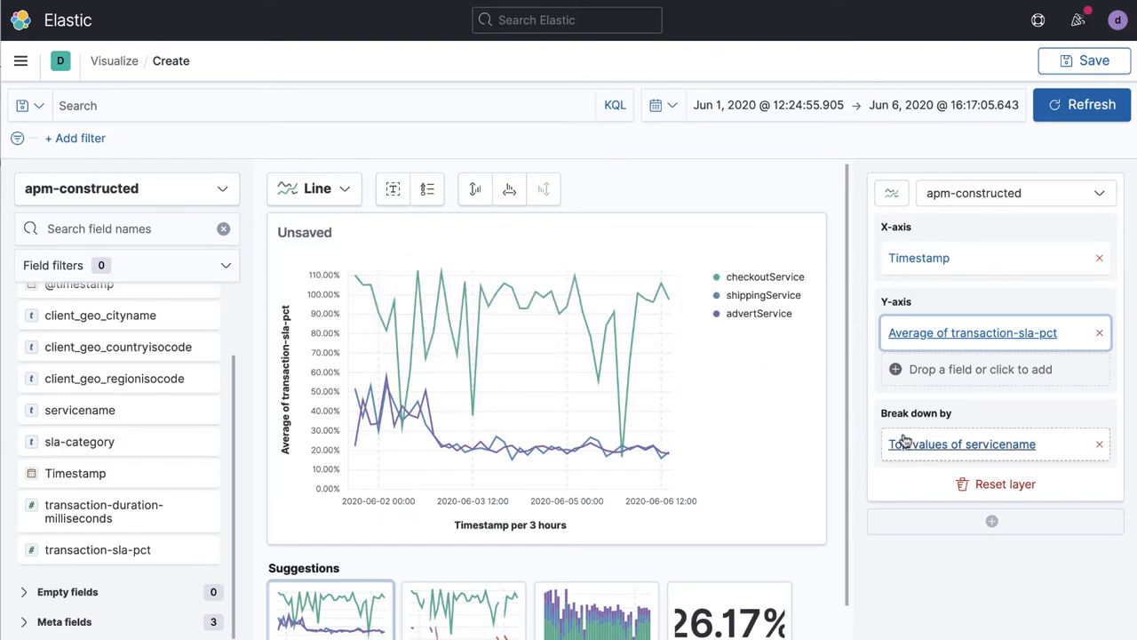
# Step: Raise the servicename Top values breakdown from 3 to 6 services
pyautogui.click(995, 444)
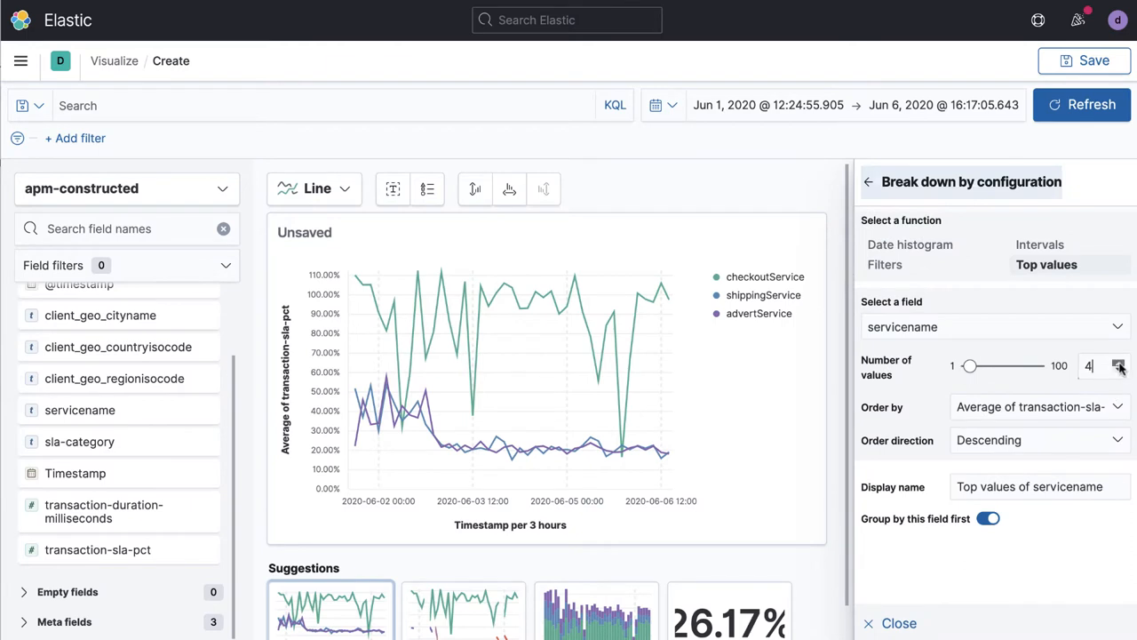
pyautogui.click(1119, 361)
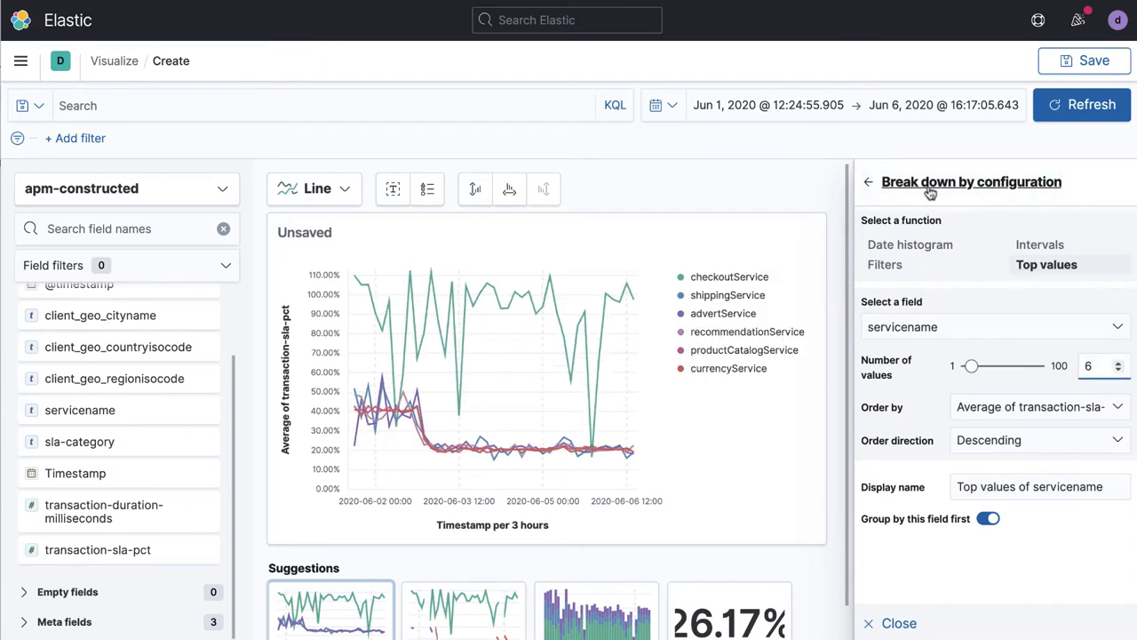
pyautogui.click(867, 181)
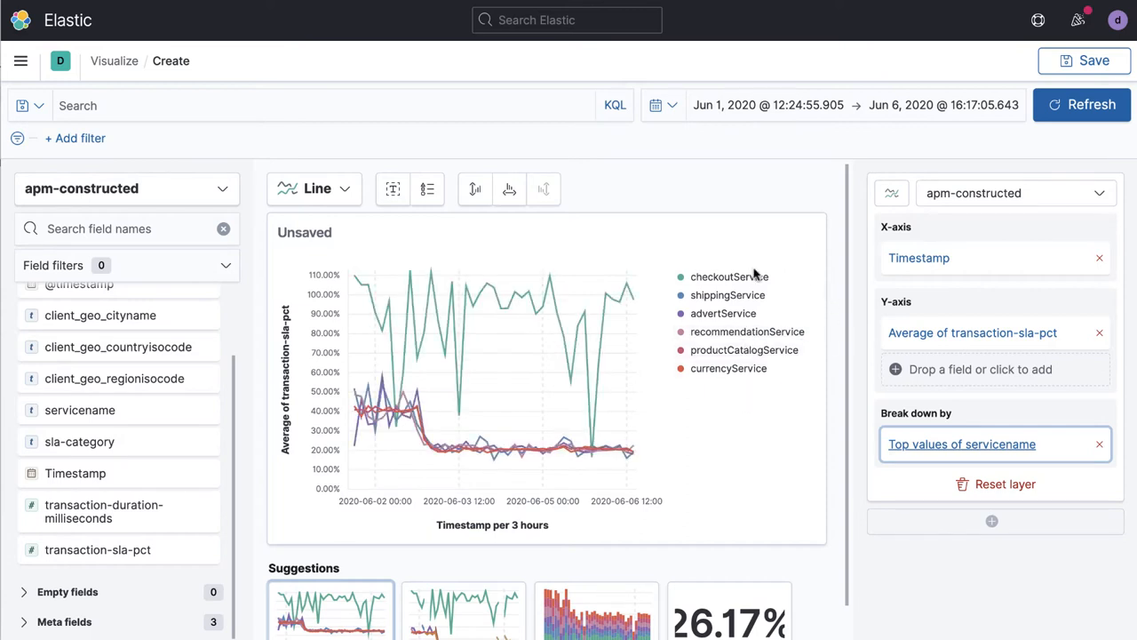
pyautogui.moveTo(838, 258)
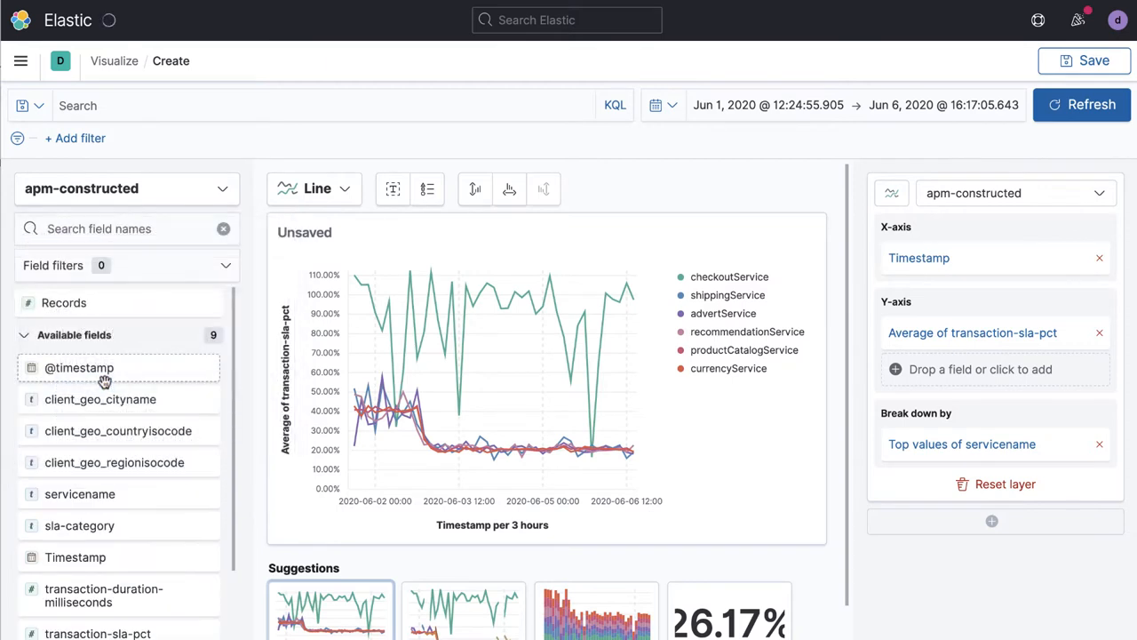
pyautogui.click(127, 188)
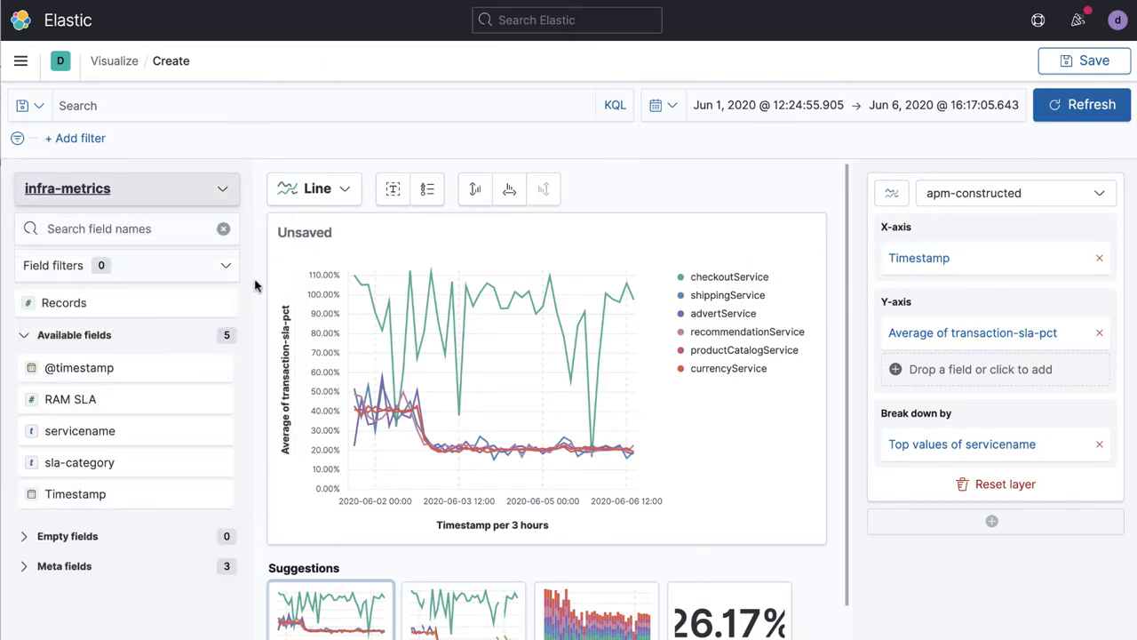
pyautogui.moveTo(104, 405)
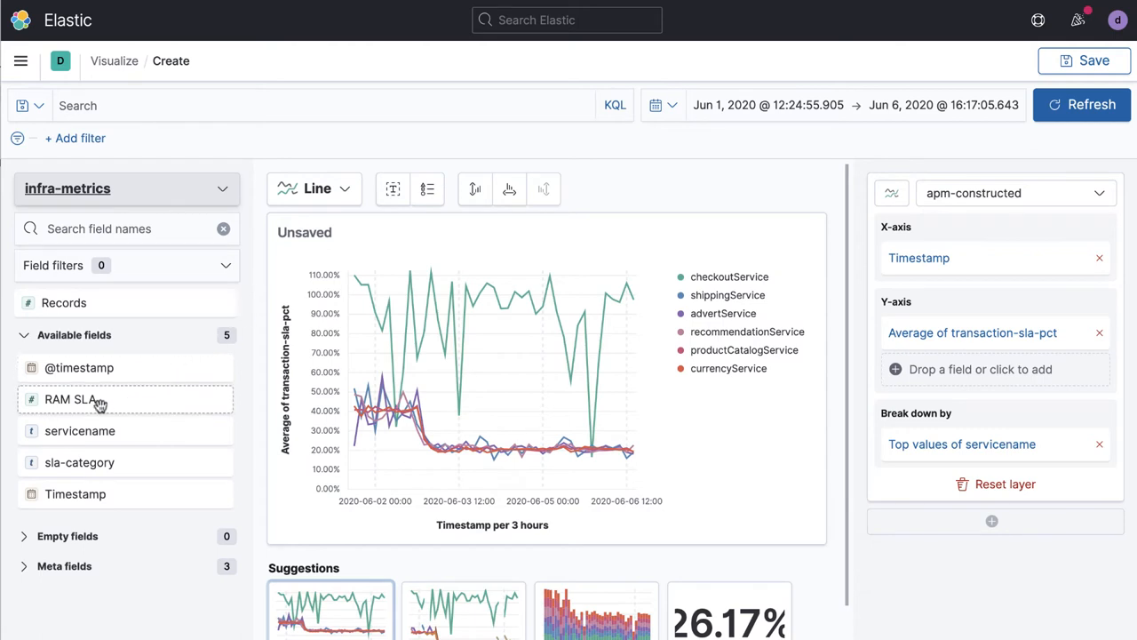
pyautogui.moveTo(110, 405)
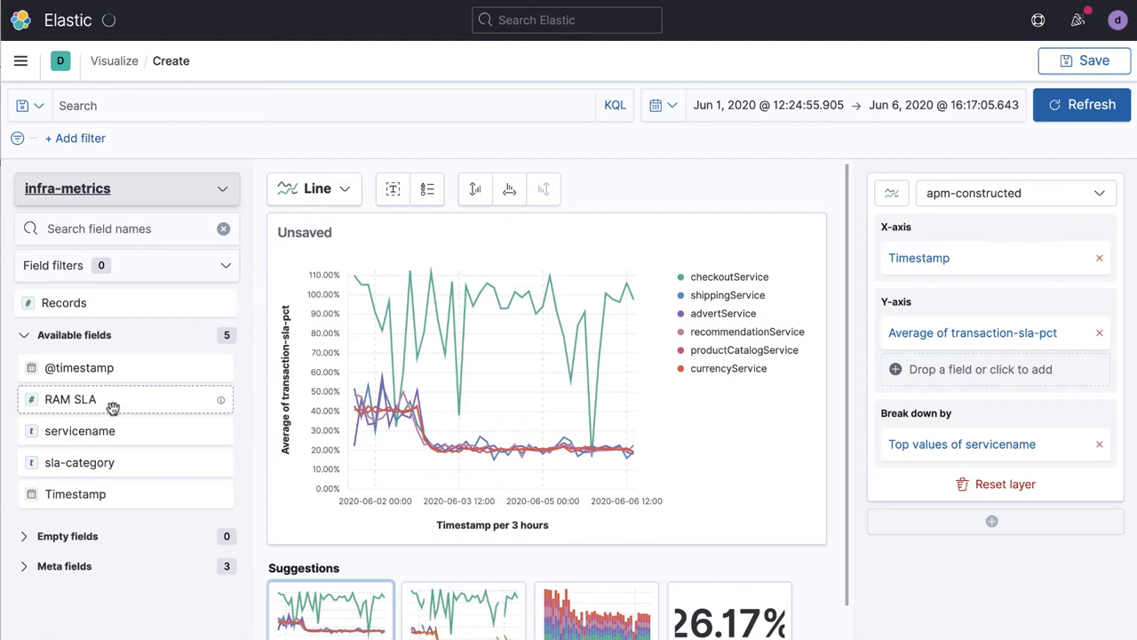
pyautogui.moveTo(445, 292)
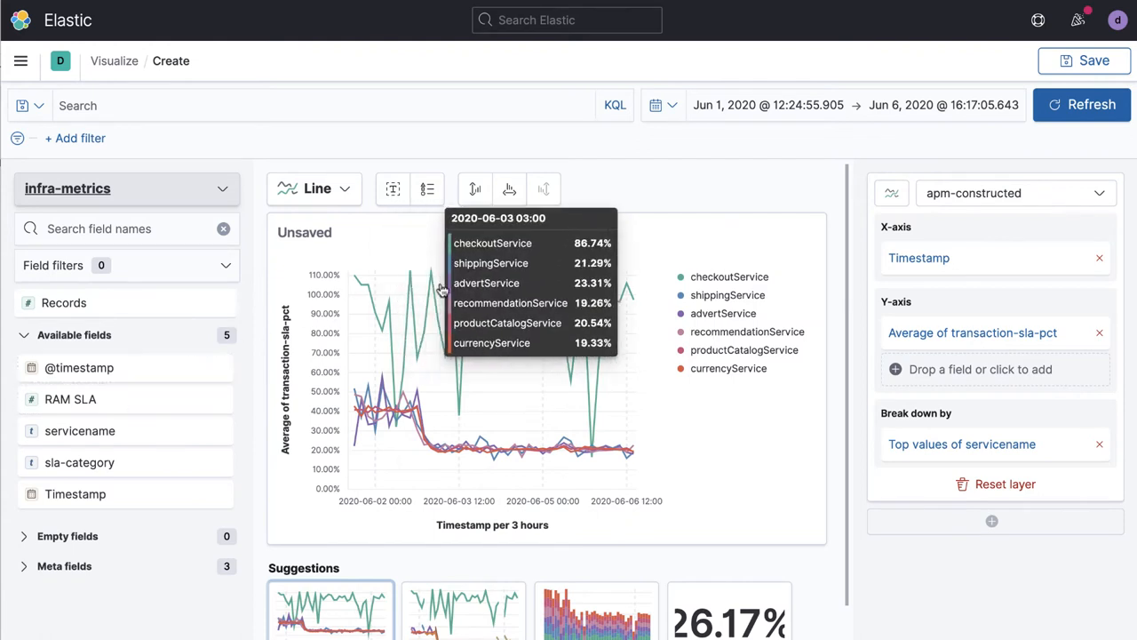
pyautogui.moveTo(263, 338)
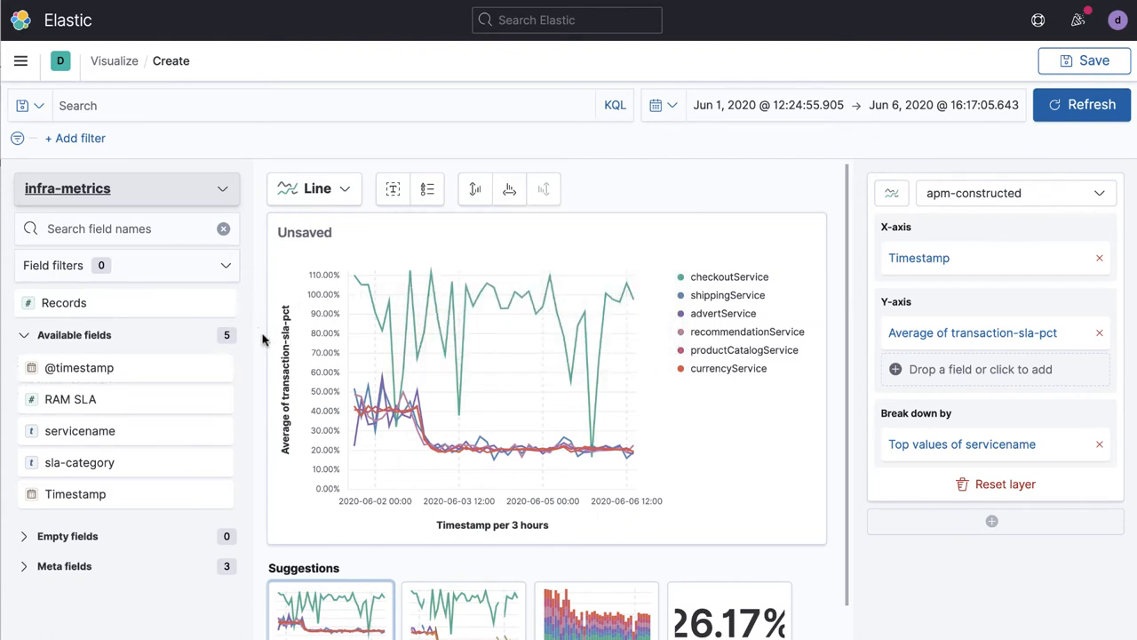
pyautogui.moveTo(105, 408)
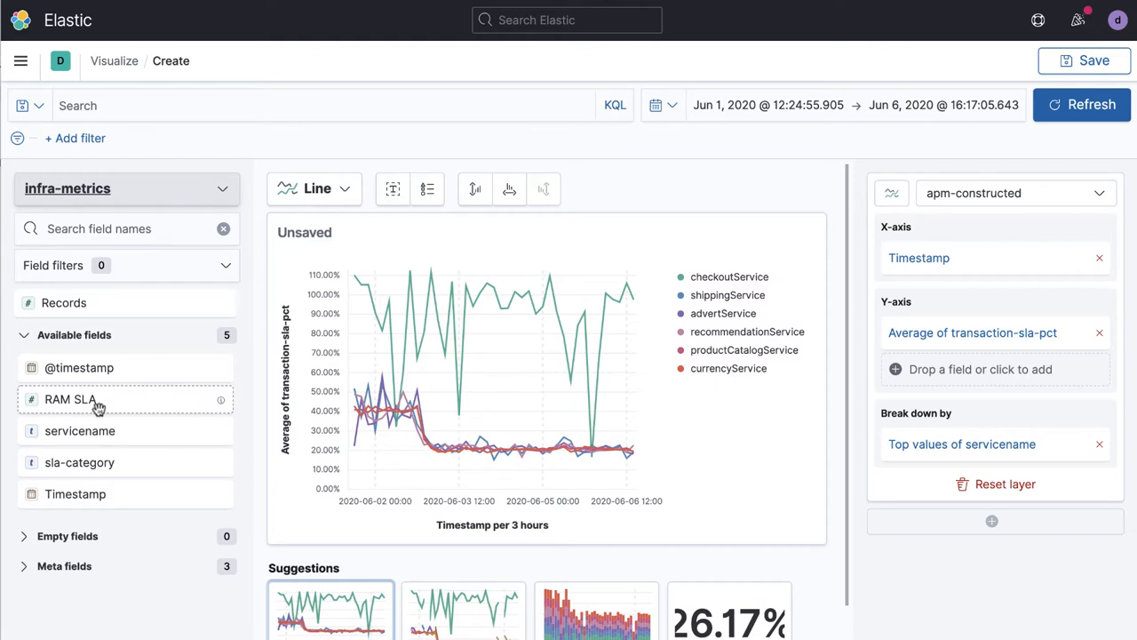
pyautogui.moveTo(71, 398); pyautogui.dragTo(548, 376)
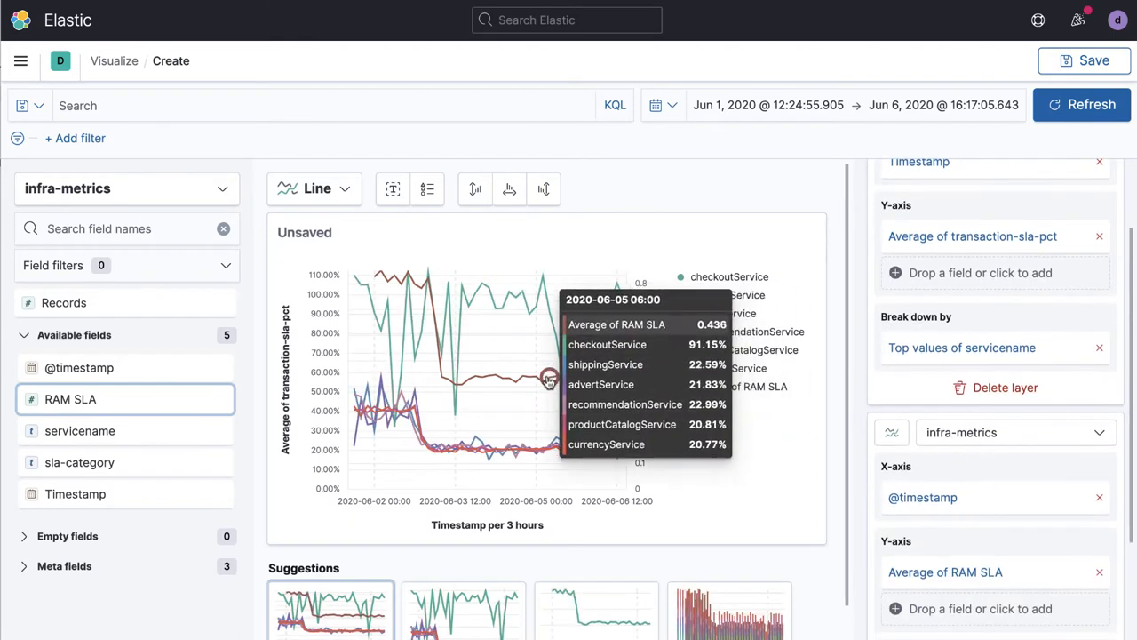
pyautogui.moveTo(742, 444)
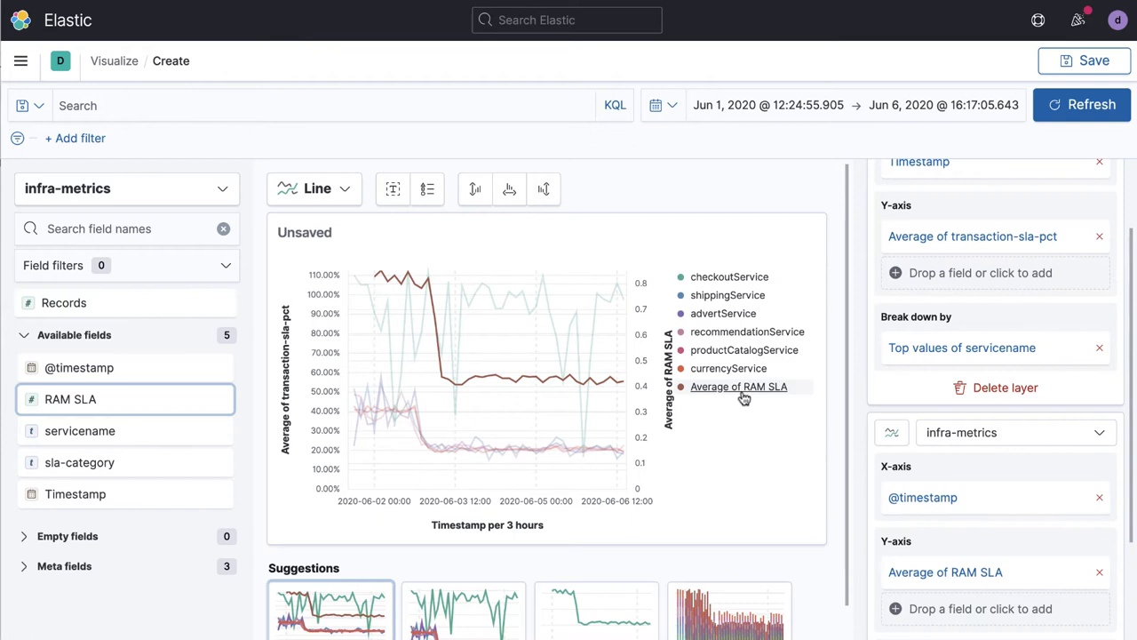
# Step: Break the RAM SLA layer down by Top values of servicename and adjust the number of values shown
pyautogui.scroll(-3)
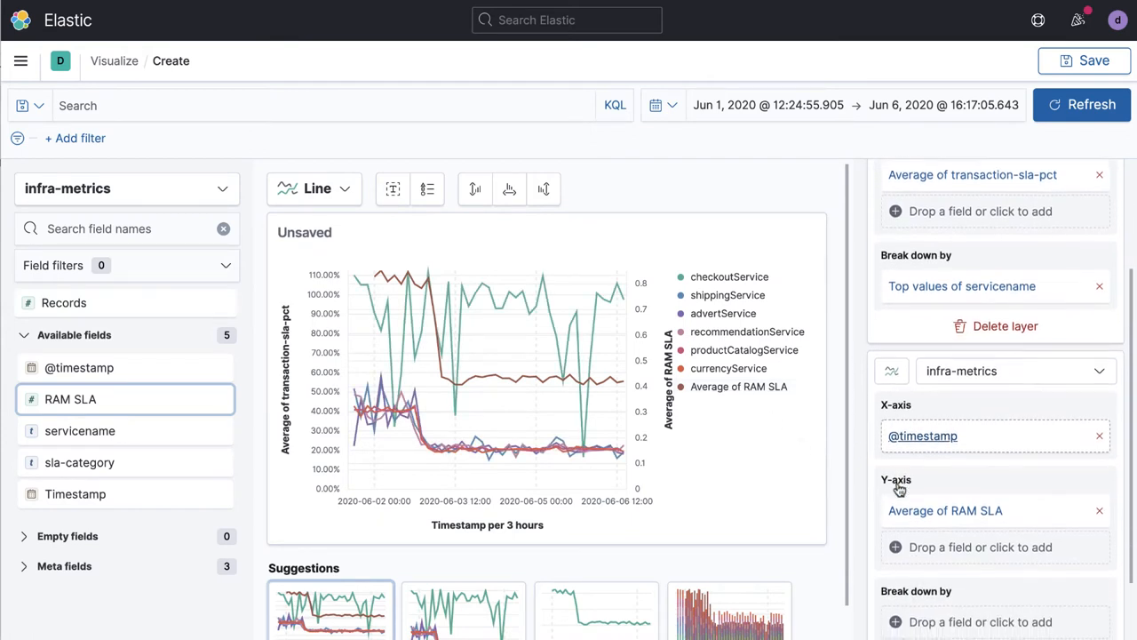
pyautogui.scroll(-3)
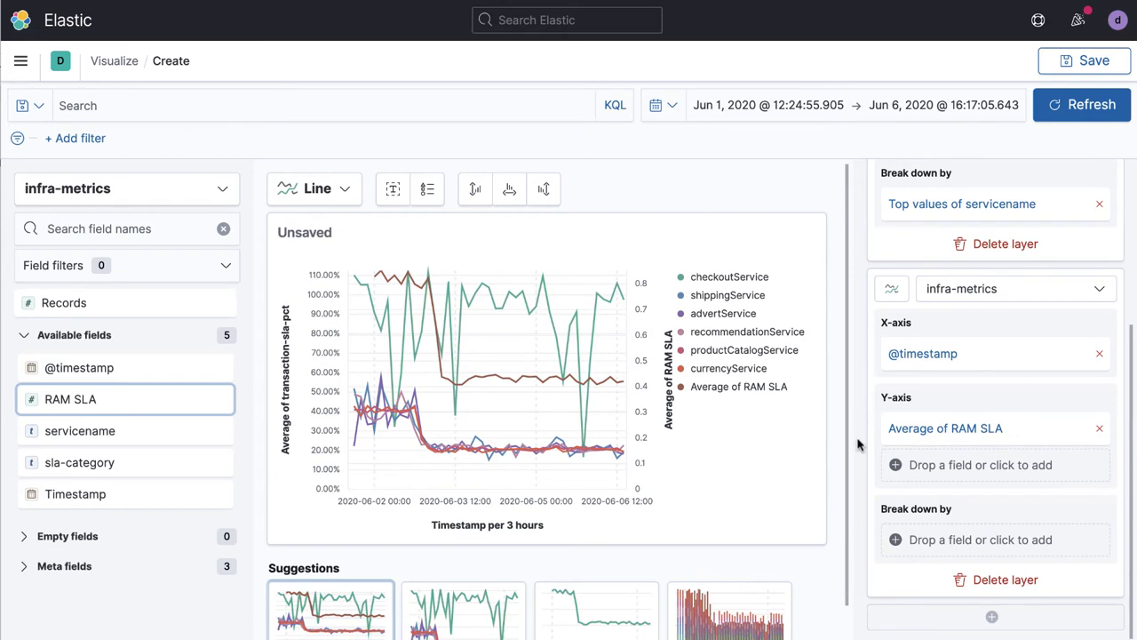
pyautogui.moveTo(1006, 579)
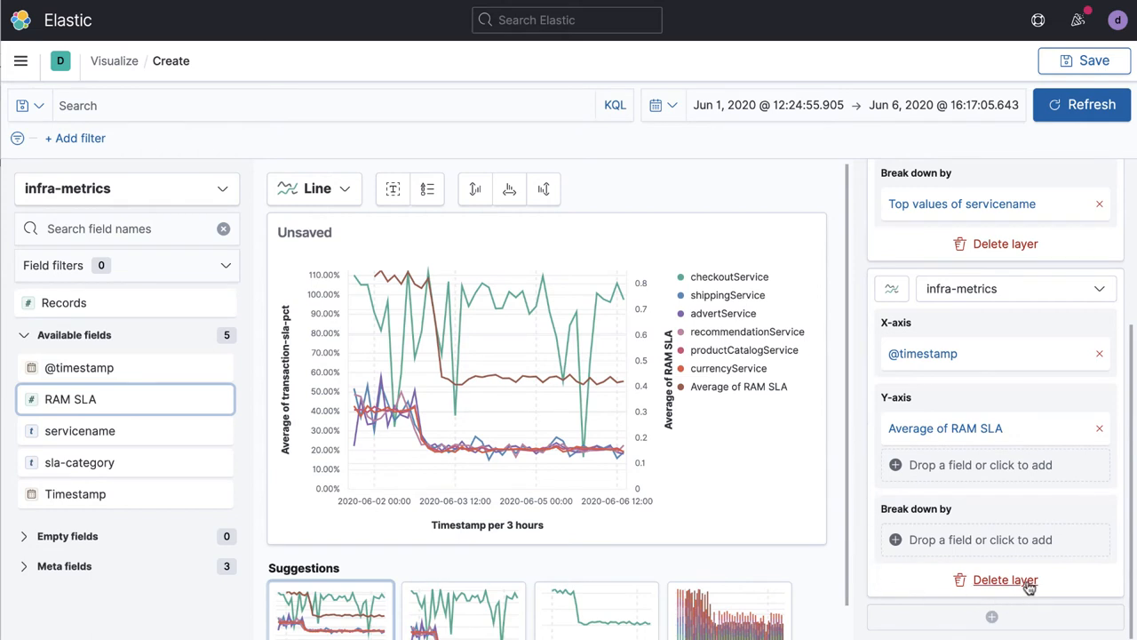
pyautogui.moveTo(984, 309)
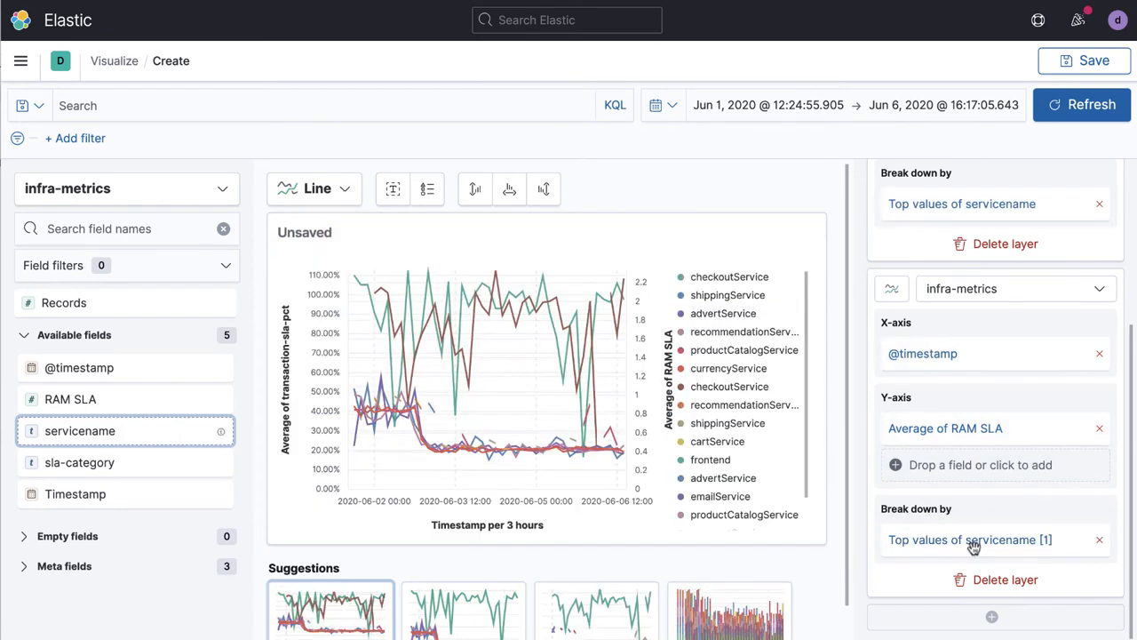
pyautogui.click(972, 540)
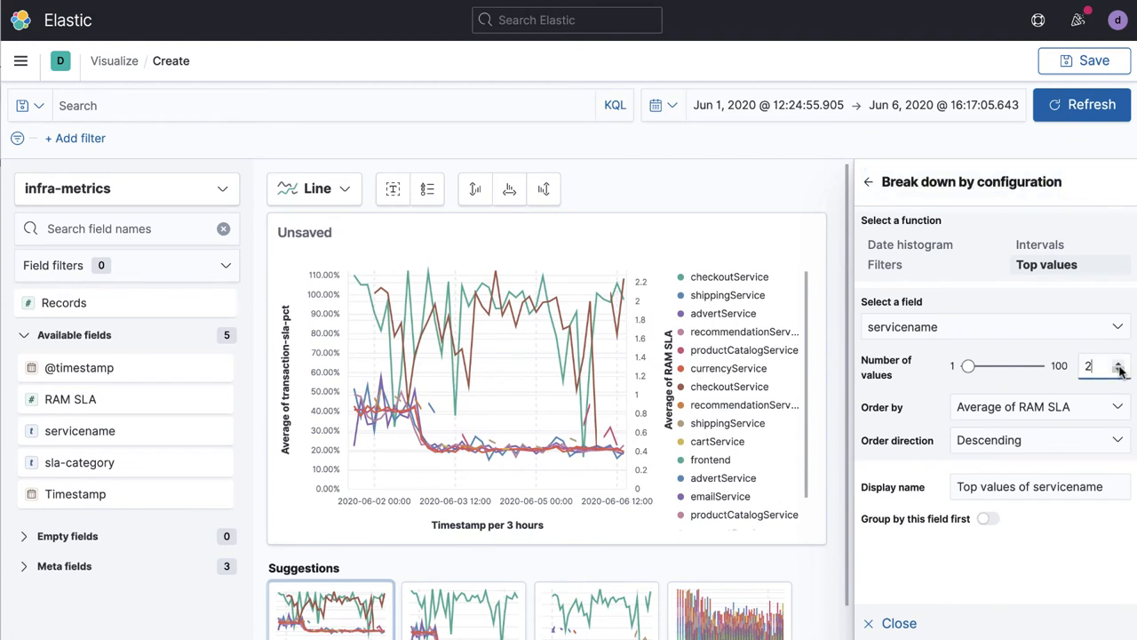
pyautogui.click(1120, 366)
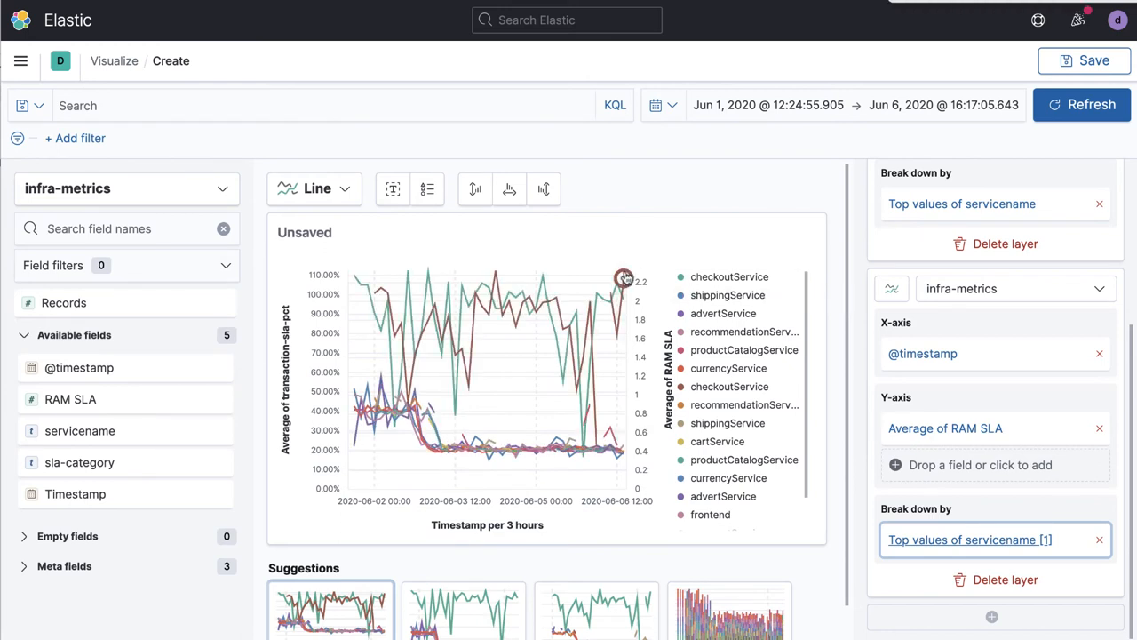
pyautogui.moveTo(637, 275)
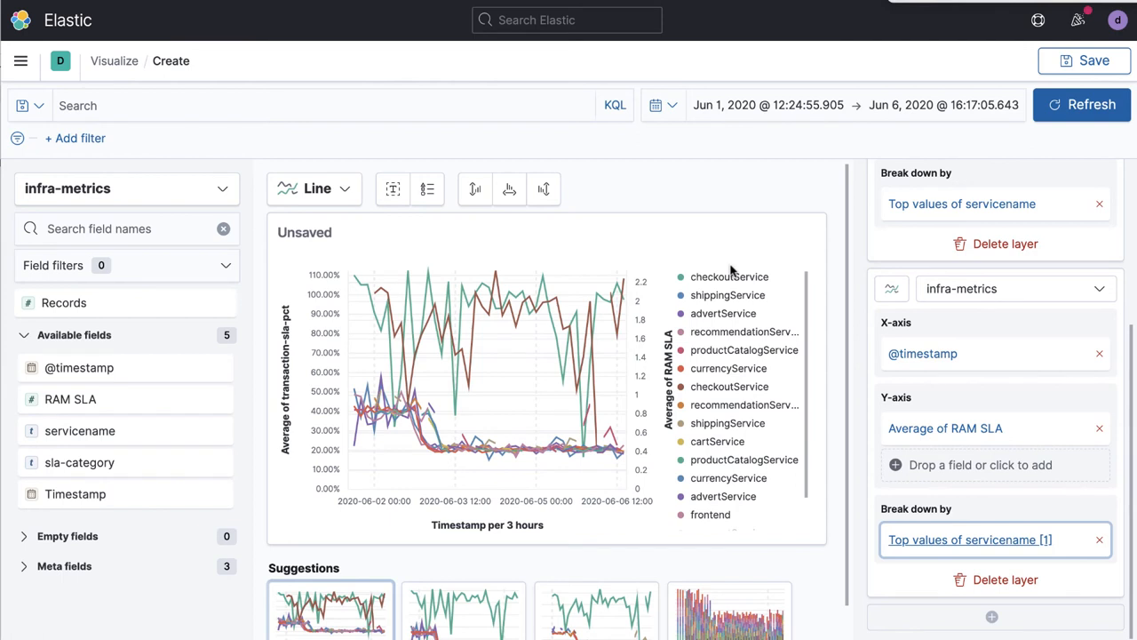
pyautogui.moveTo(444, 122)
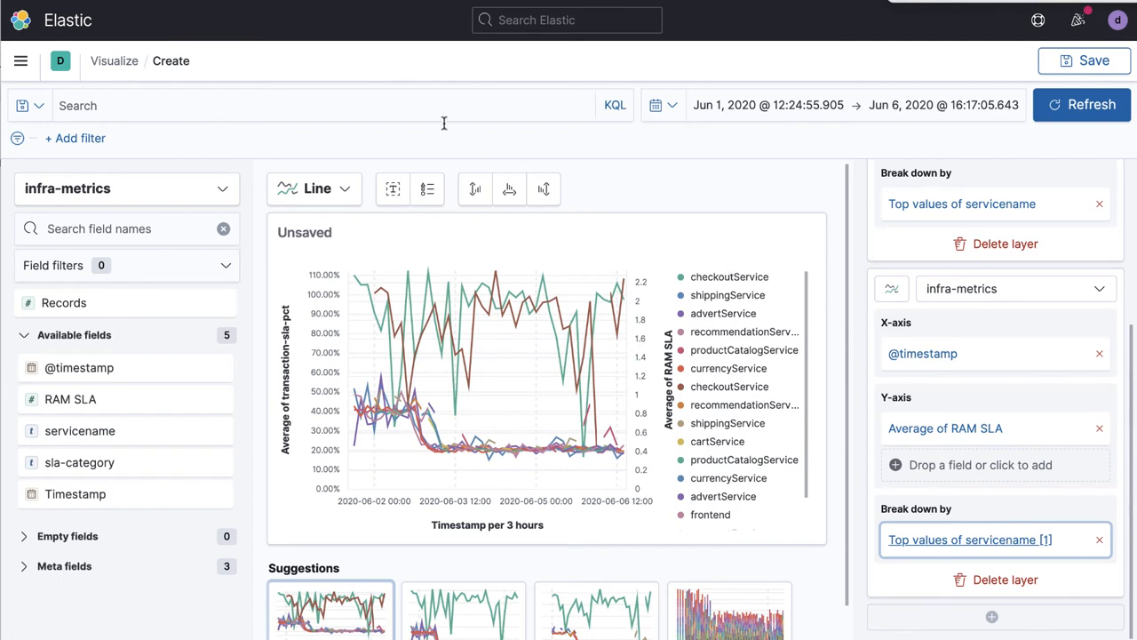
# Step: Filter the chart with a checkoutService KQL query, leaving only its SLA and RAM SLA lines
pyautogui.write('checkoutService')
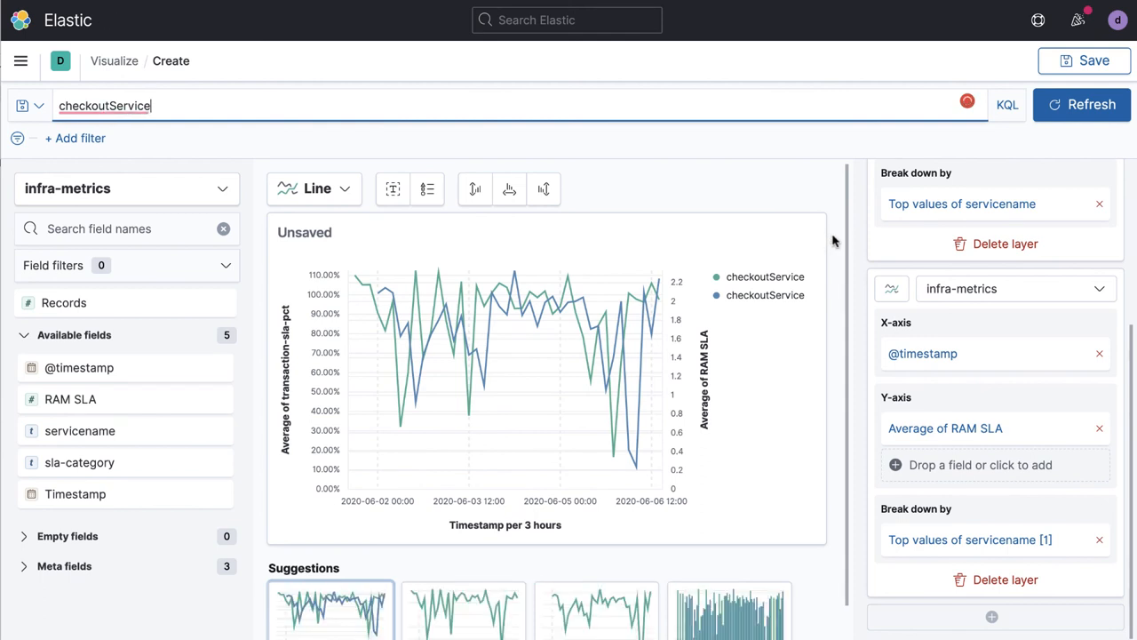
pyautogui.scroll(-3)
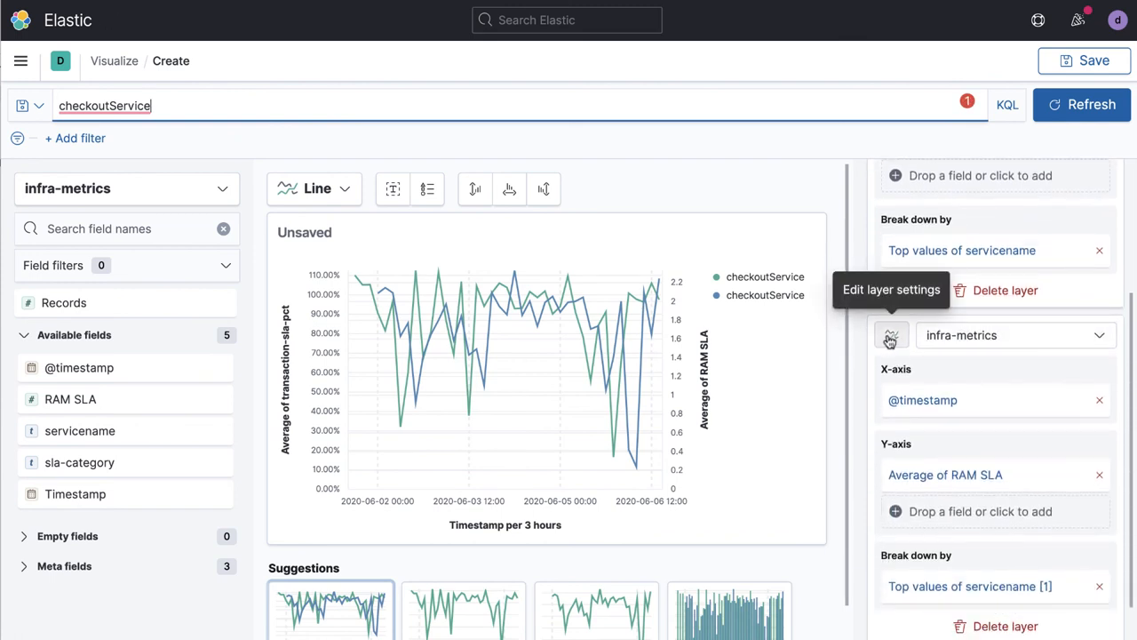
# Step: Try bar styles for the infra-metrics layer, then settle on a shaded area beneath the SLA line
pyautogui.click(890, 334)
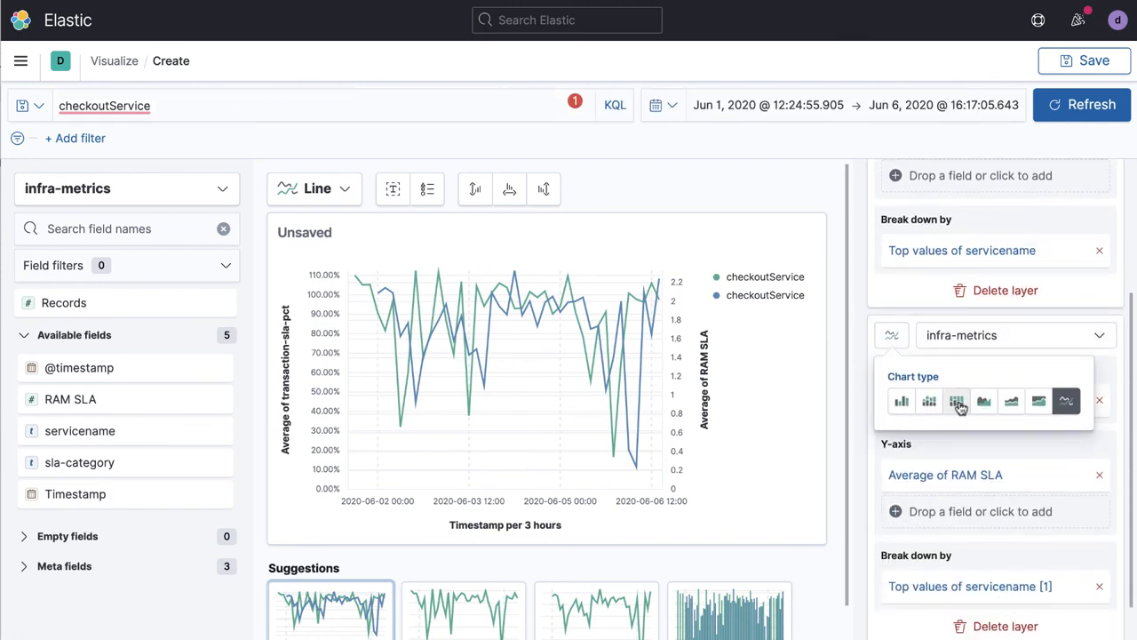
pyautogui.click(931, 402)
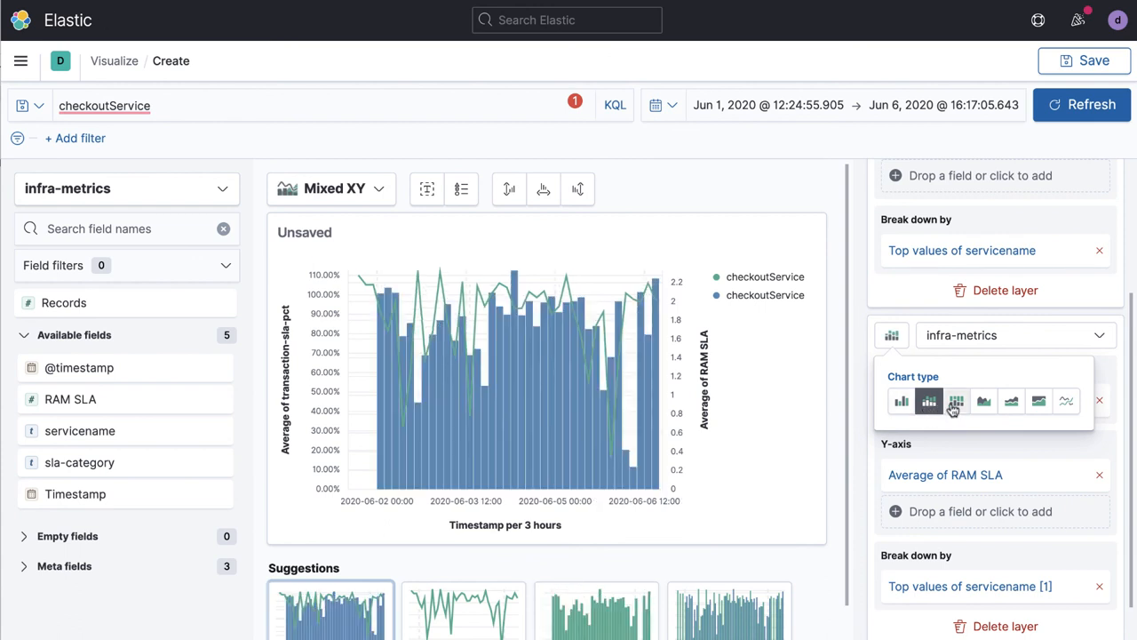
pyautogui.click(1039, 402)
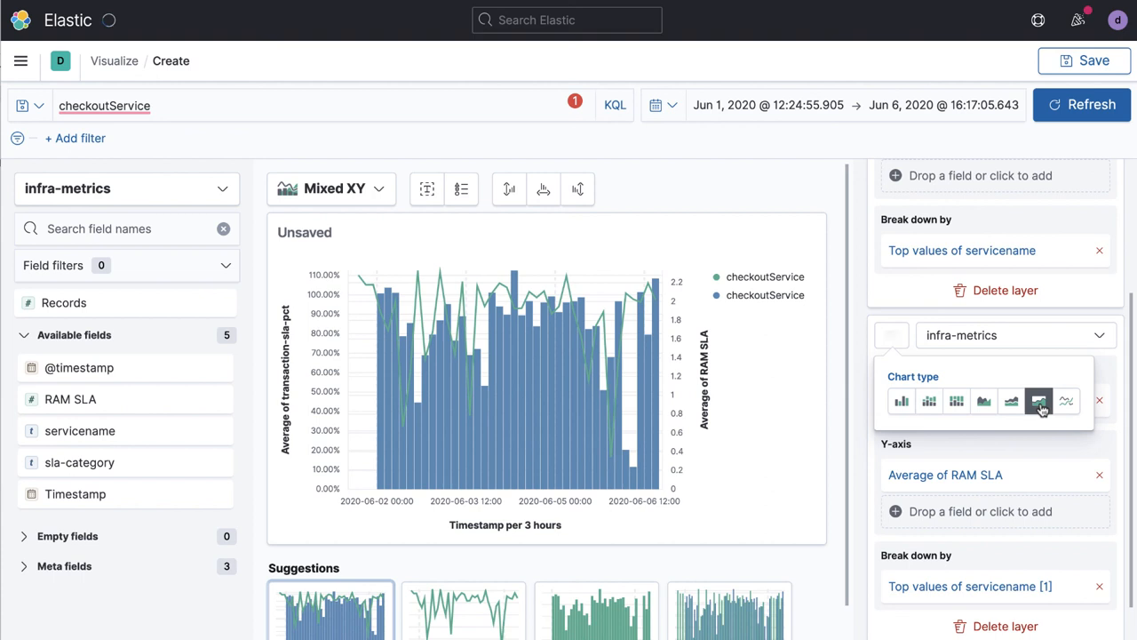
pyautogui.click(1011, 402)
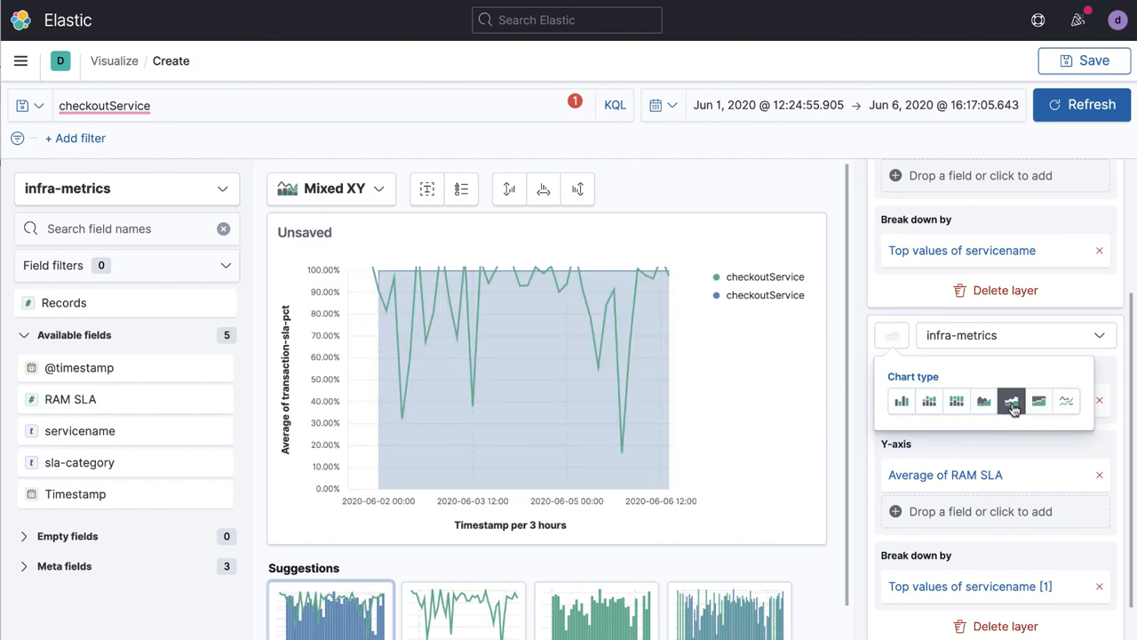
pyautogui.click(1011, 401)
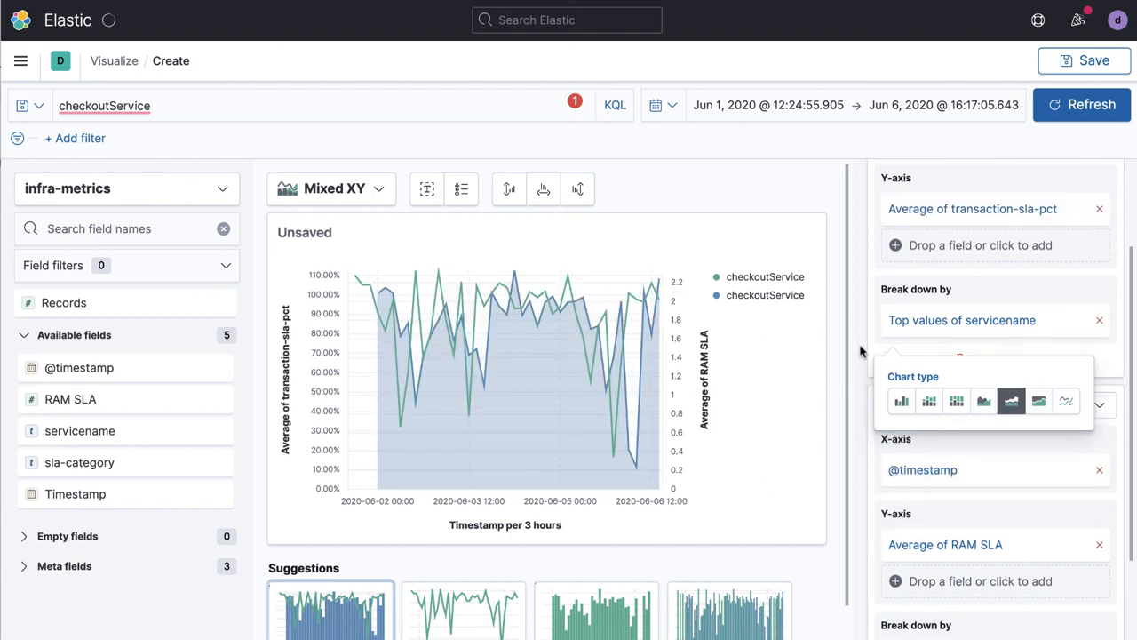